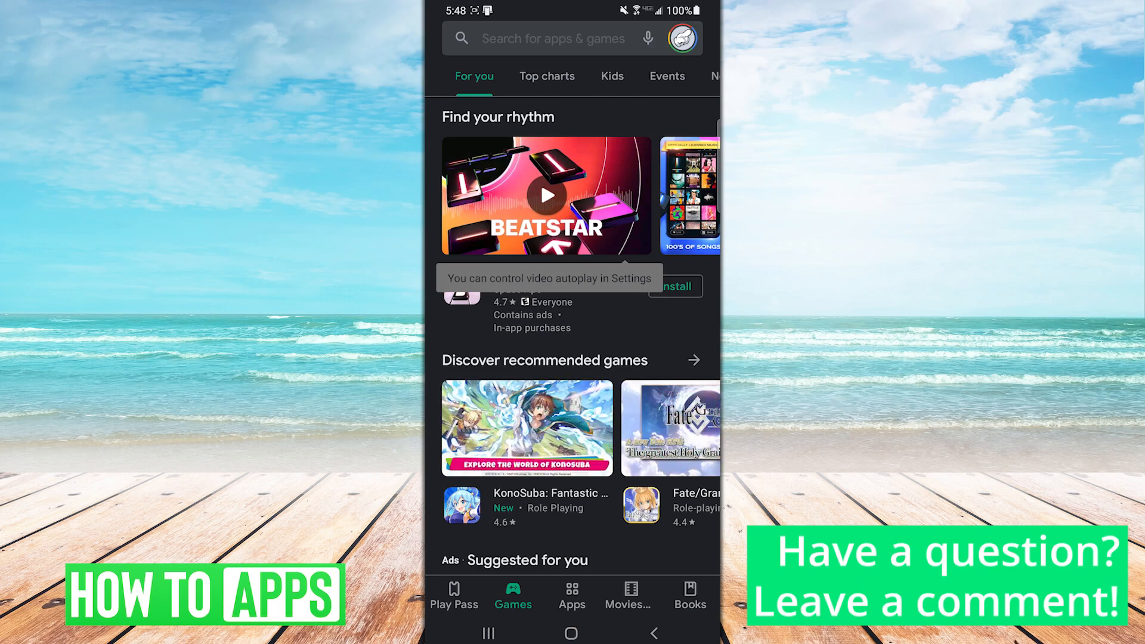
# Step: Open Payments & subscriptions from the profile avatar's account menu
pyautogui.click(682, 38)
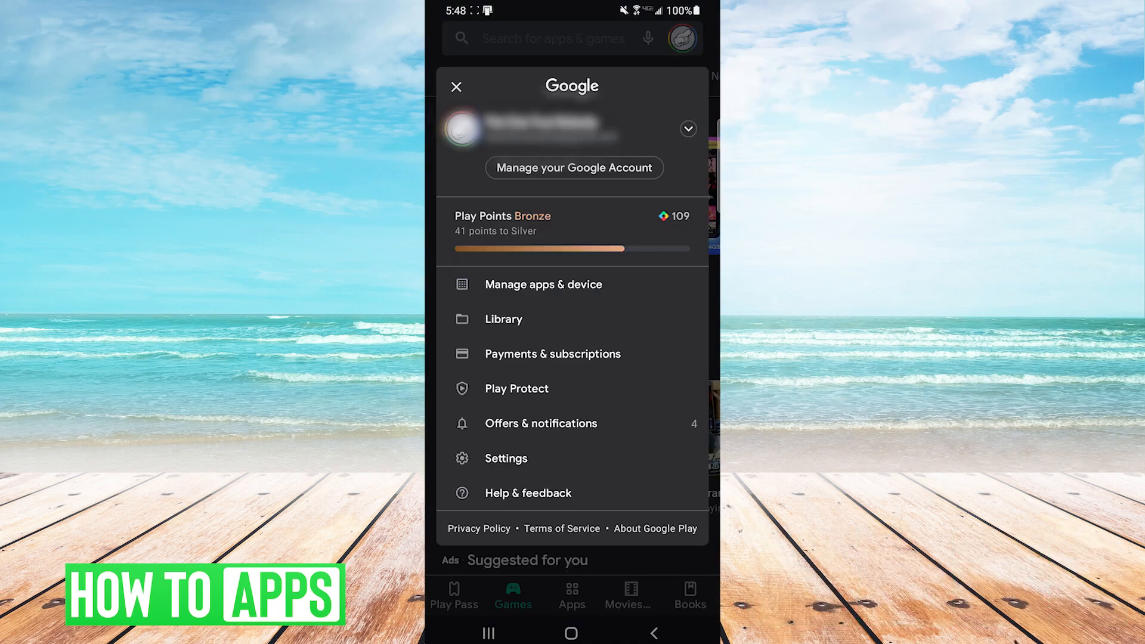
pyautogui.click(553, 354)
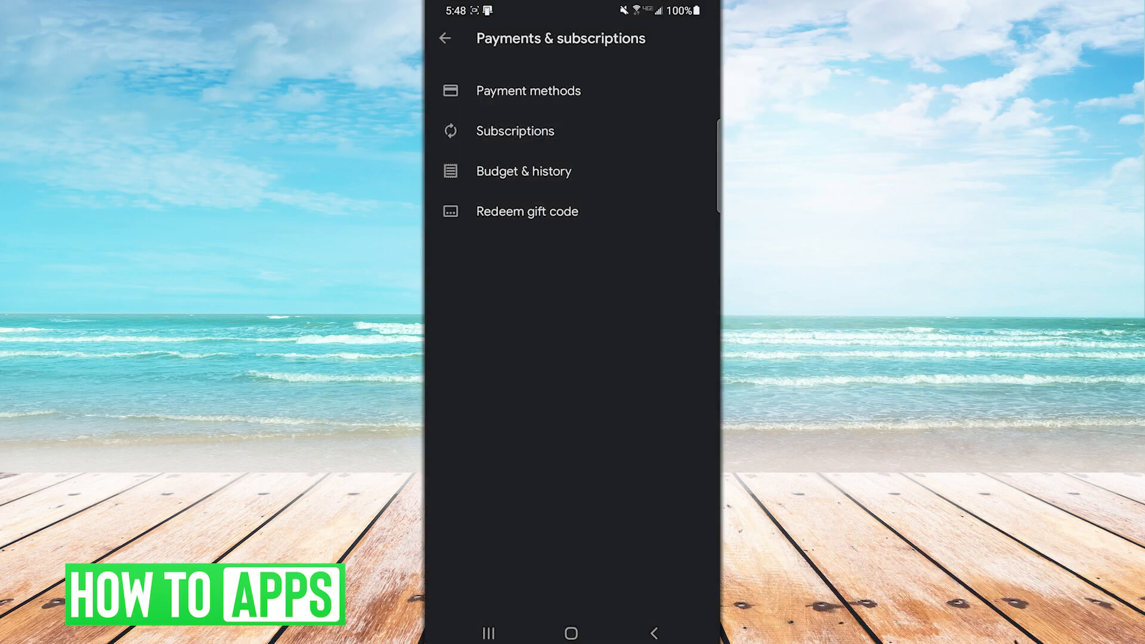
# Step: Open Budget & history and scroll through the monthly spending and past purchases
pyautogui.click(525, 171)
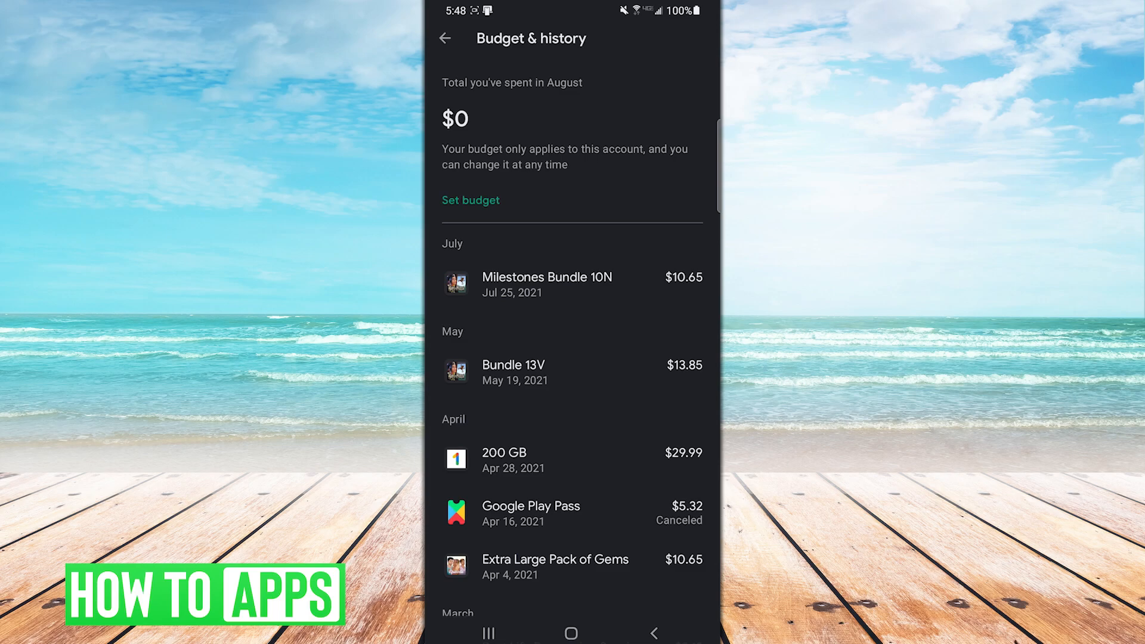
pyautogui.scroll(-3)
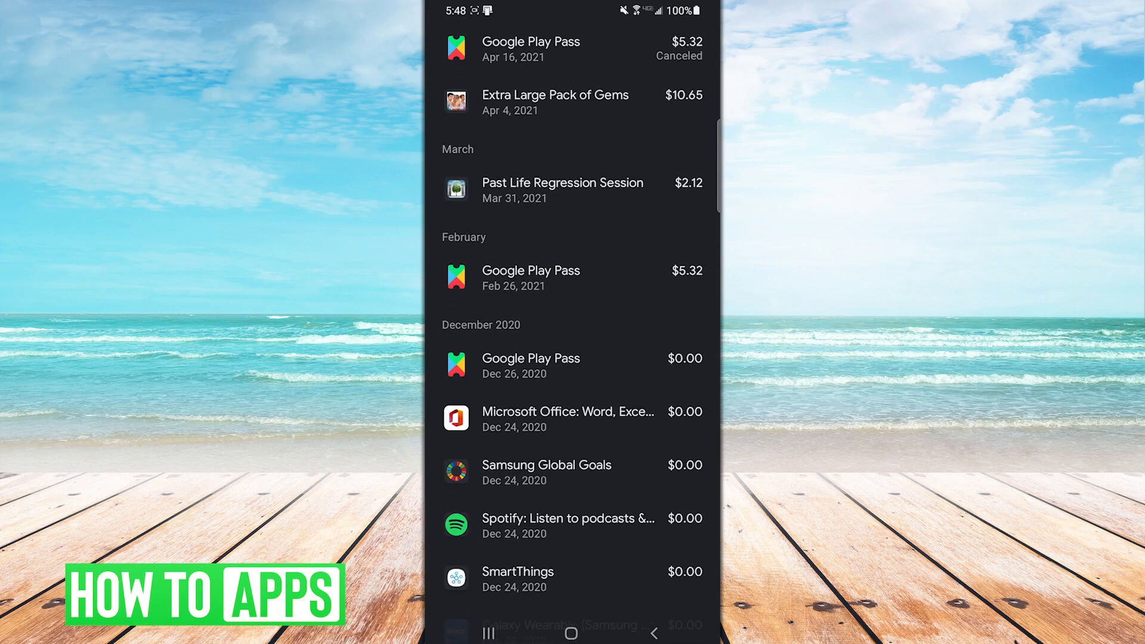
pyautogui.scroll(-3)
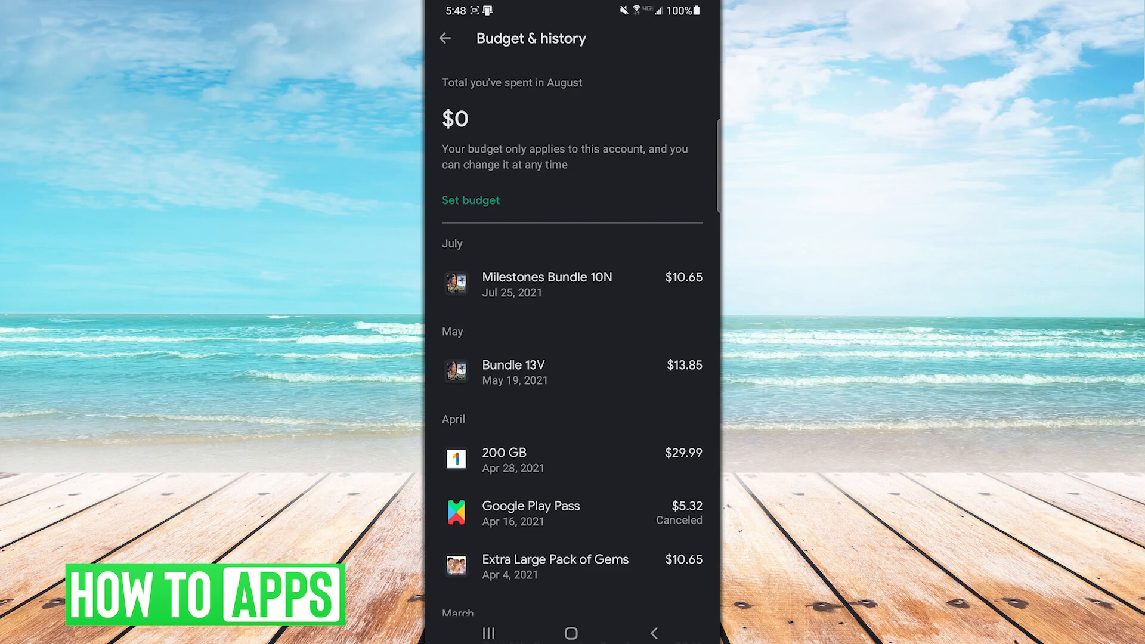
pyautogui.scroll(-3)
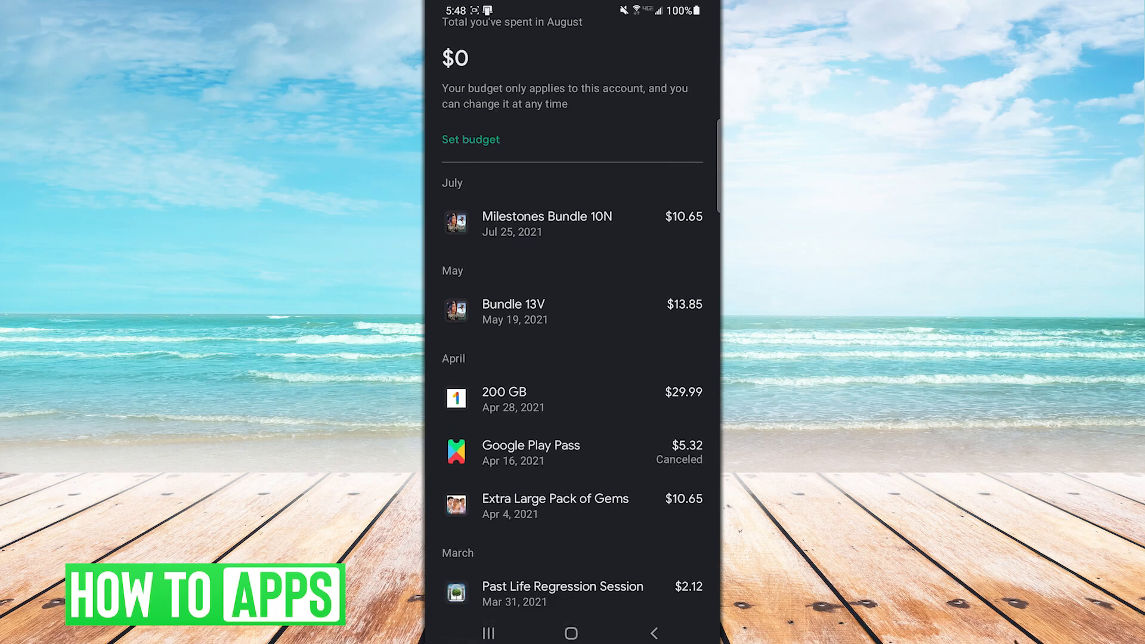
pyautogui.scroll(-3)
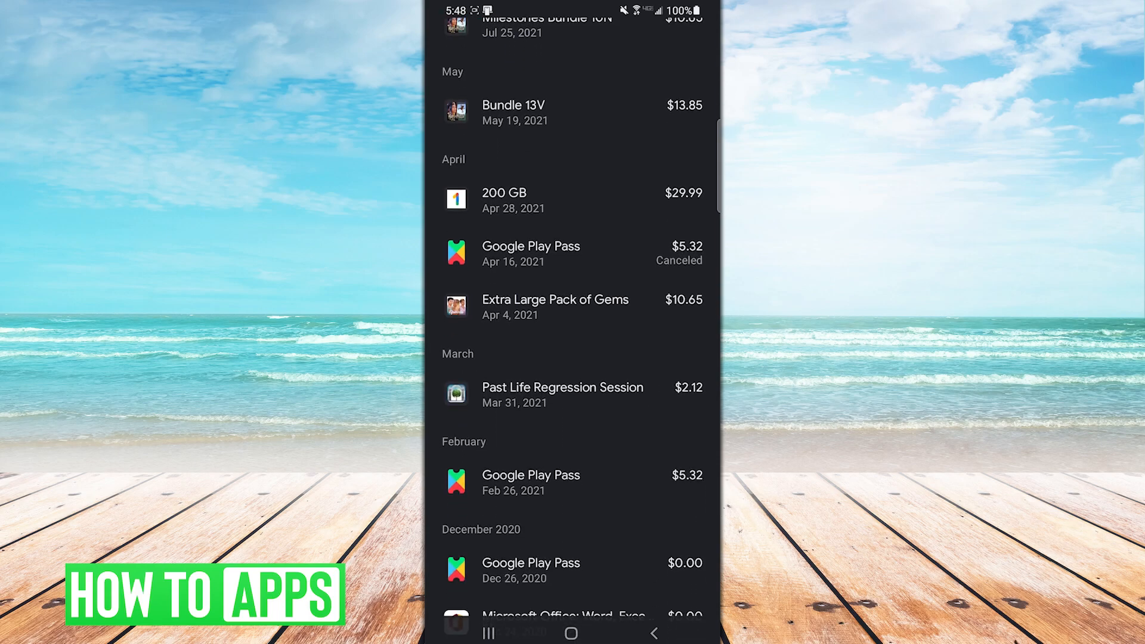
pyautogui.scroll(-3)
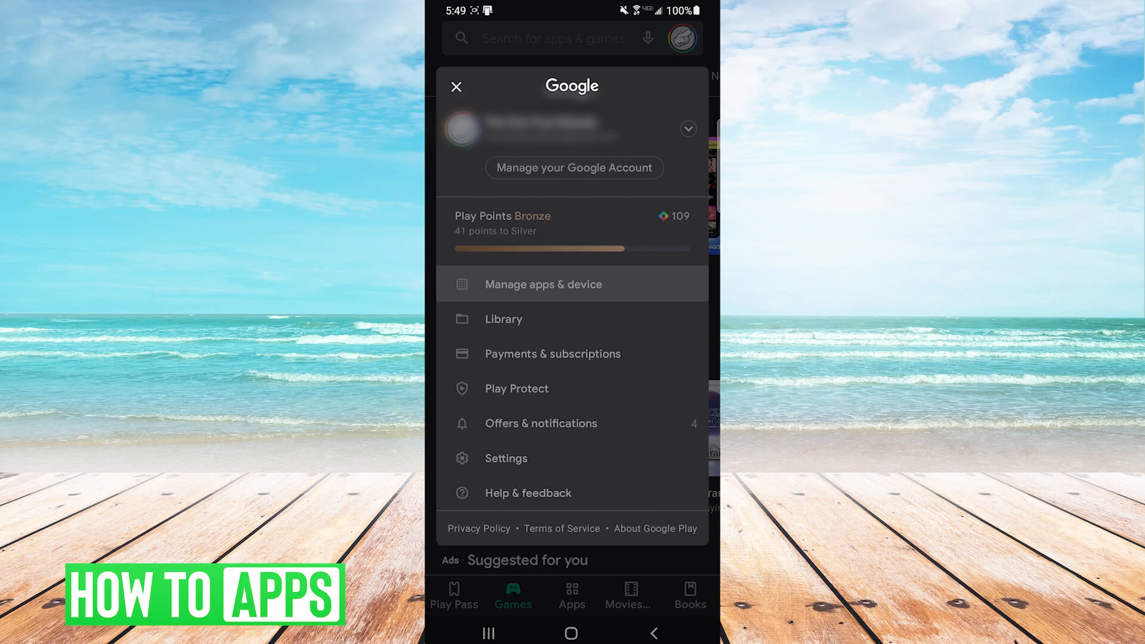
# Step: Open the Manage tab of Manage apps & device and open the Installed filter
pyautogui.click(544, 284)
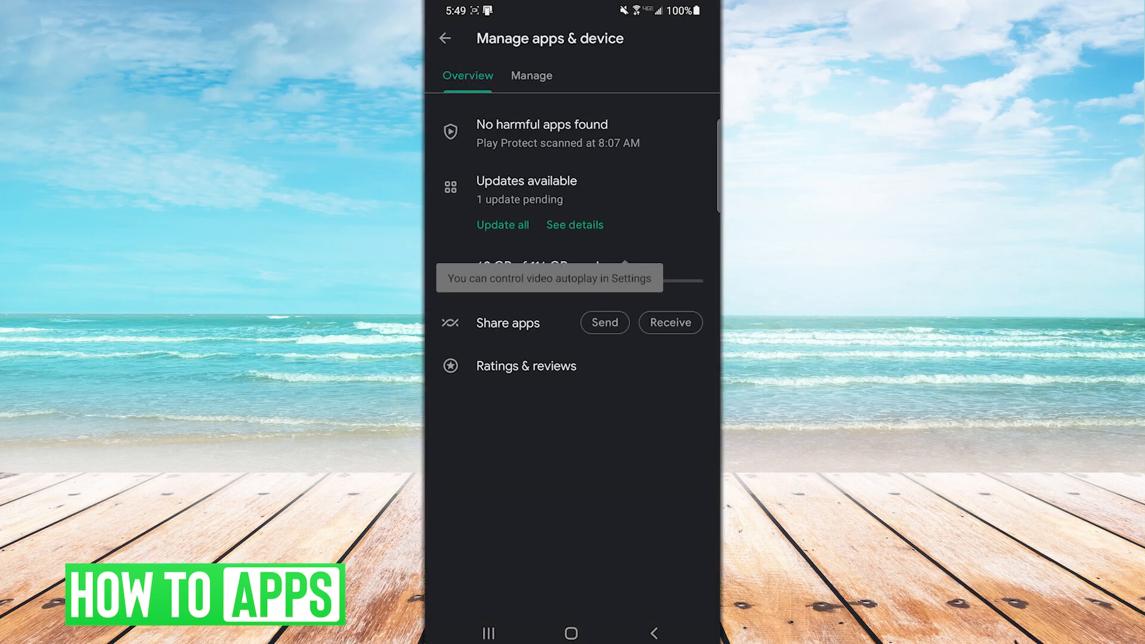
pyautogui.click(531, 76)
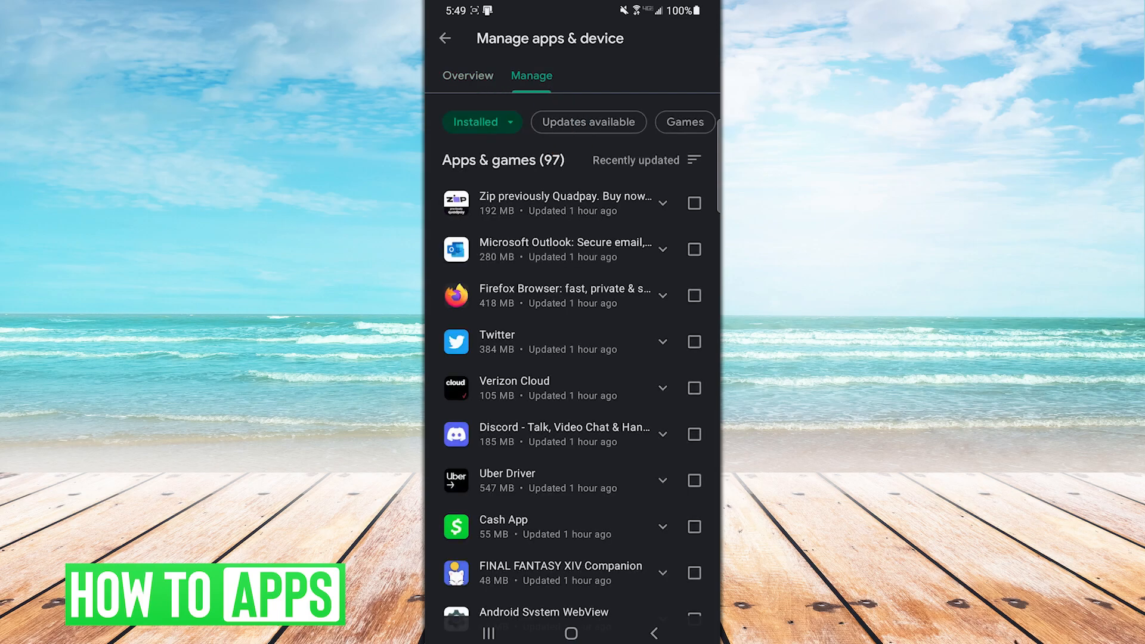
pyautogui.scroll(-3)
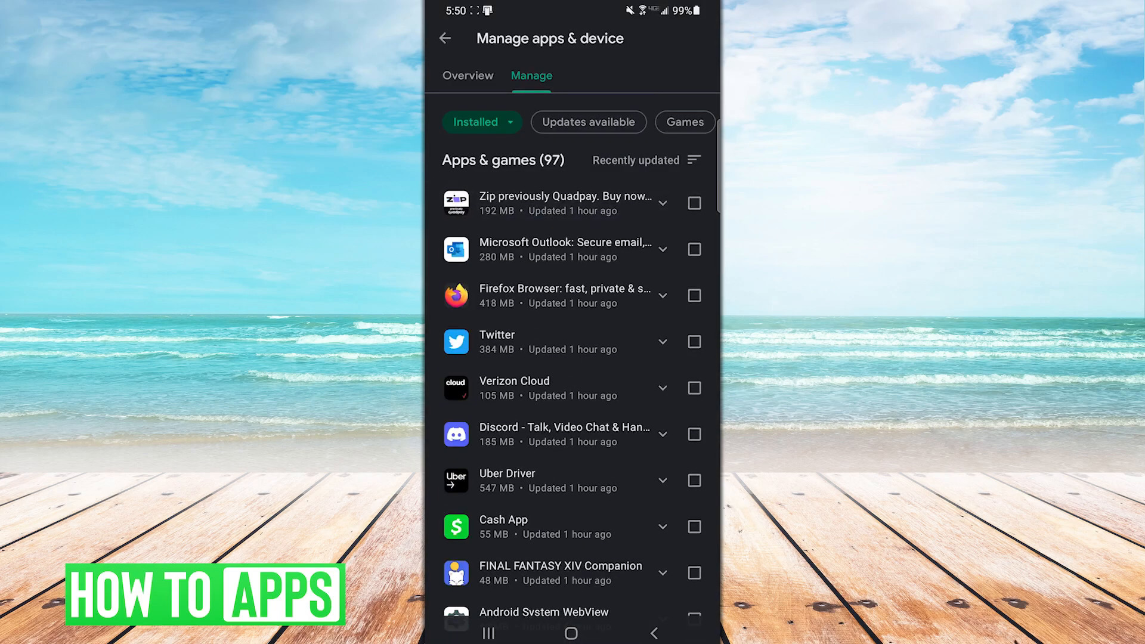
pyautogui.click(481, 122)
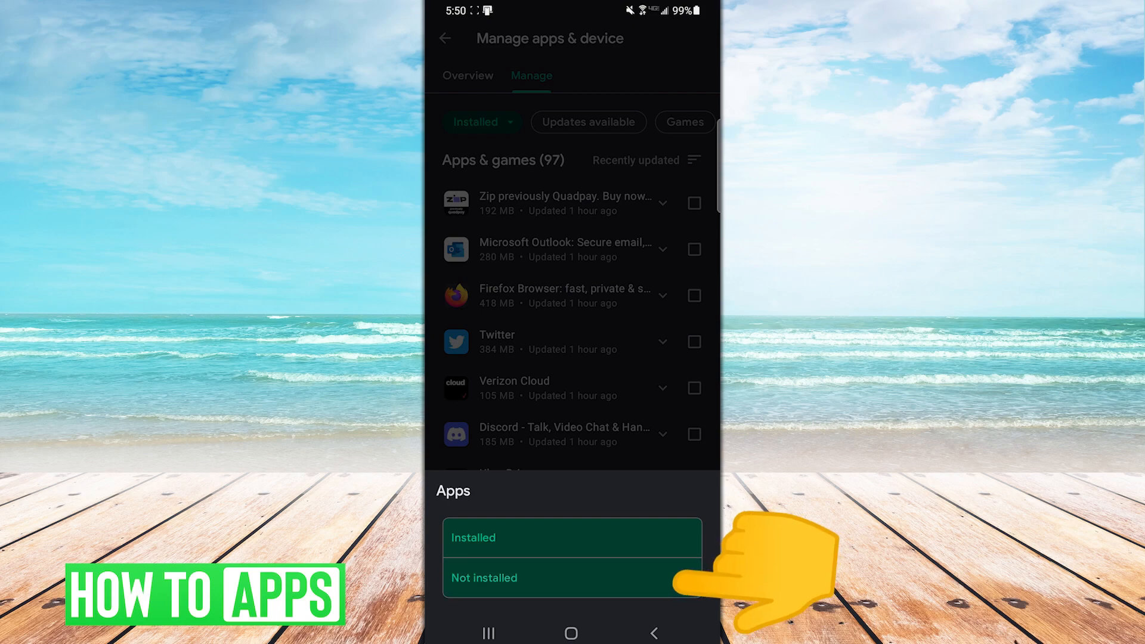
# Step: Filter to Not installed, mark five apps (535 MB), and request removal
pyautogui.click(484, 578)
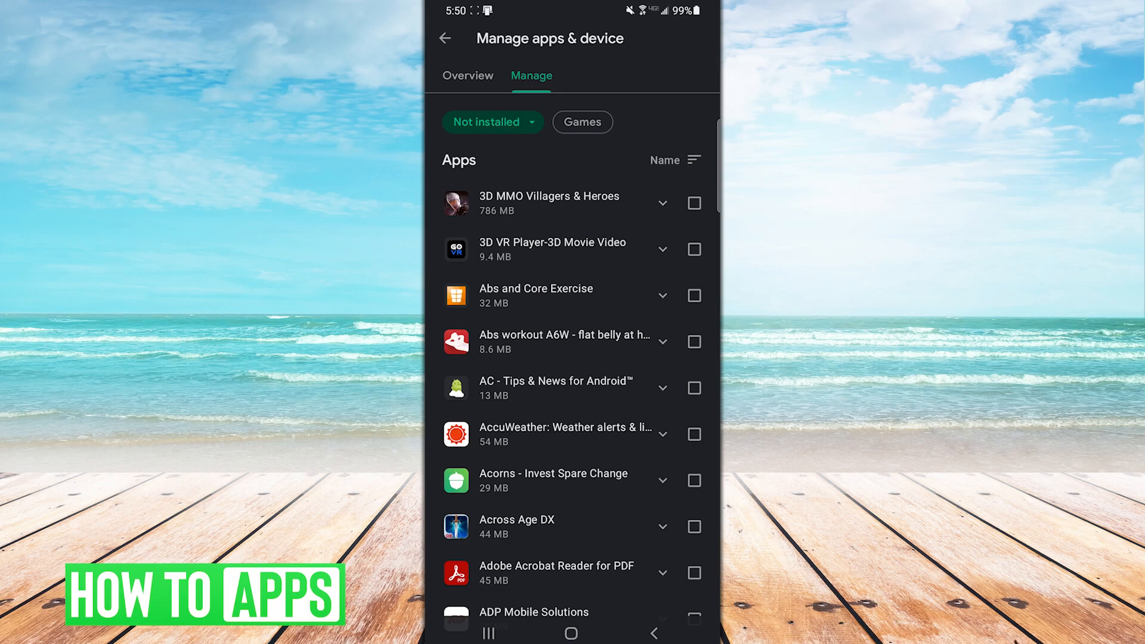
pyautogui.click(695, 344)
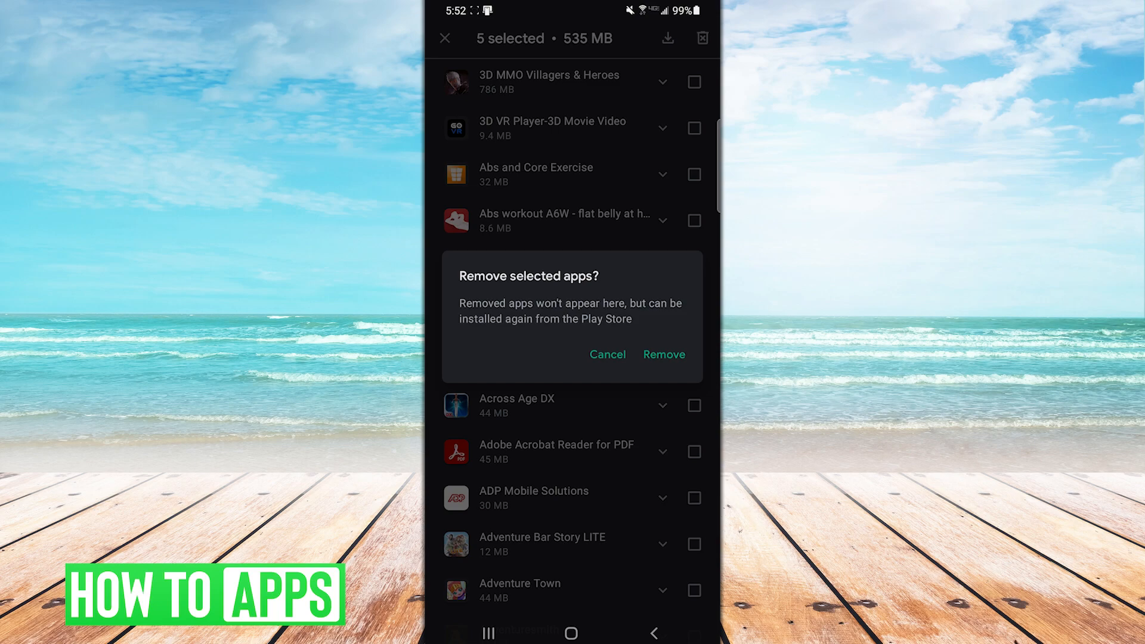
# Step: Confirm Remove in the 'Remove selected apps?' dialog for the five apps
pyautogui.click(664, 354)
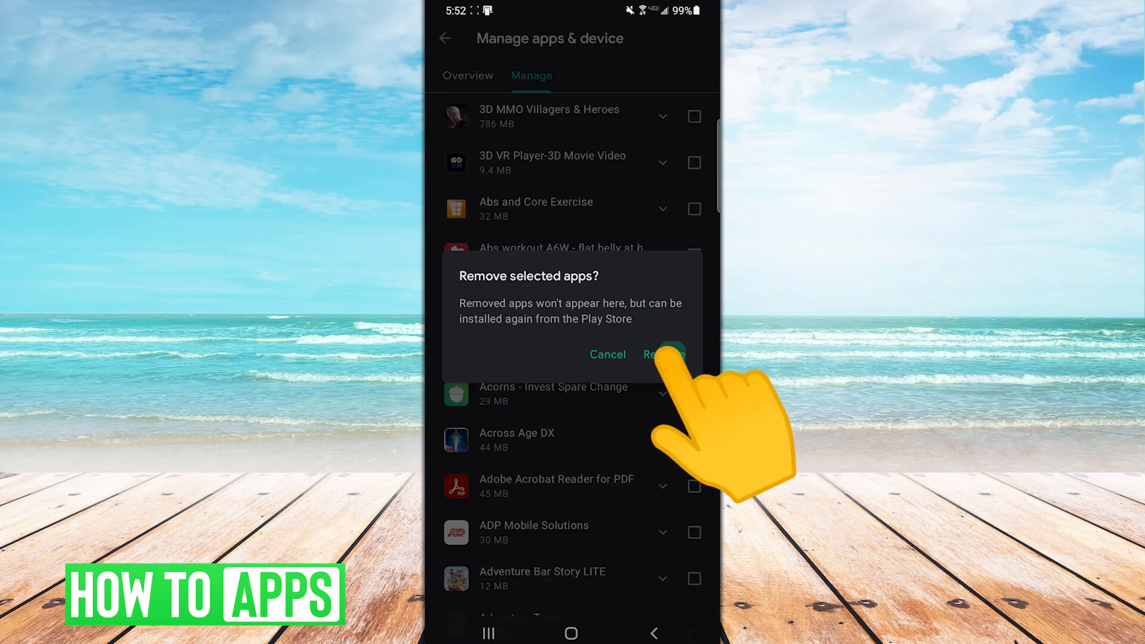
pyautogui.click(663, 354)
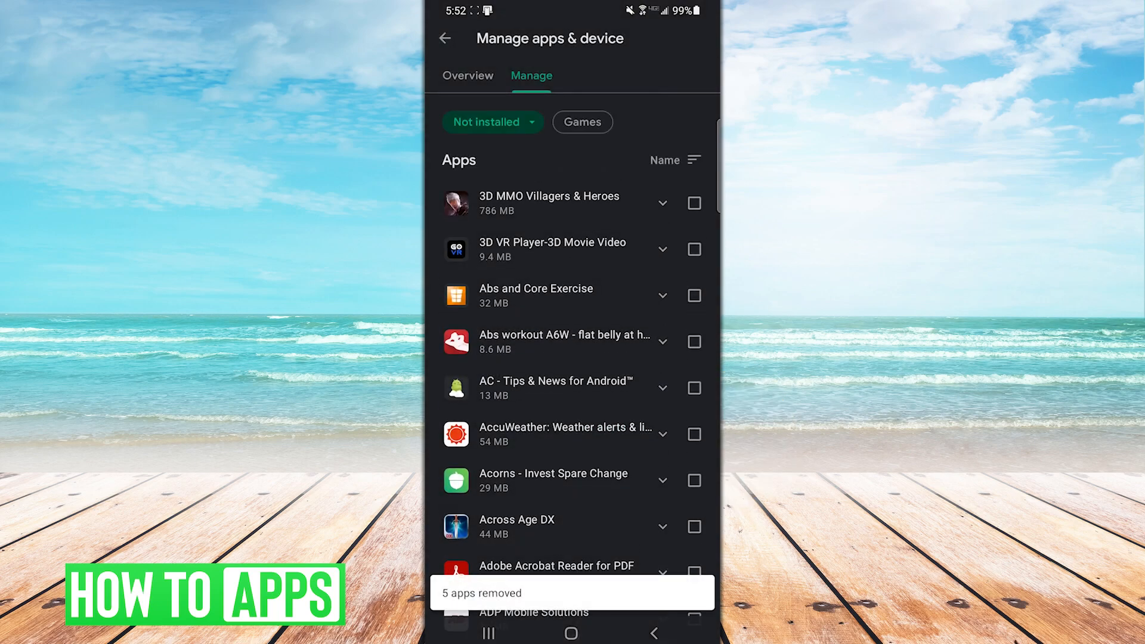